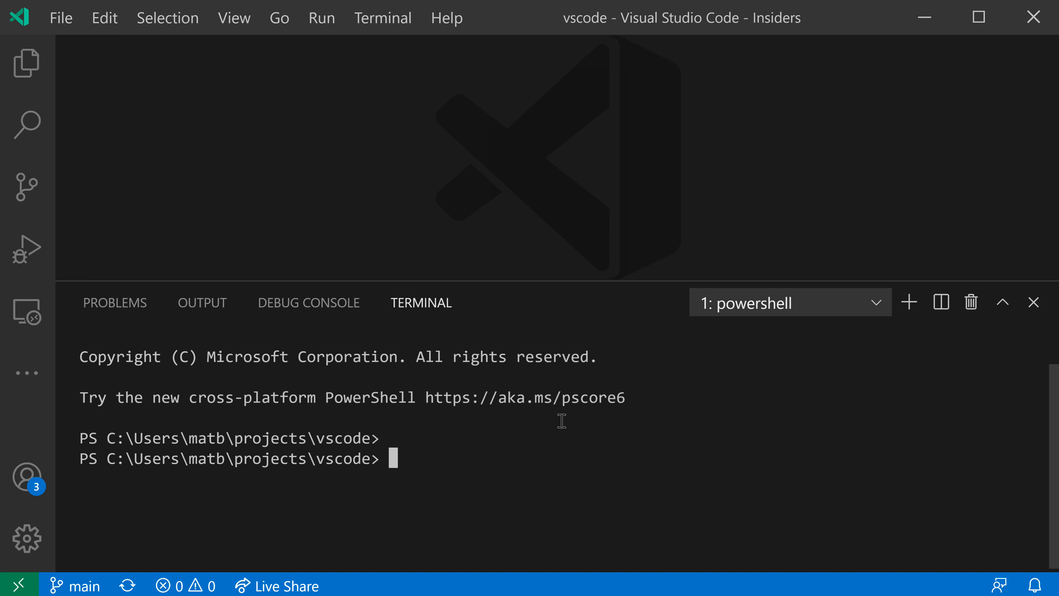
mouse_move(445, 265)
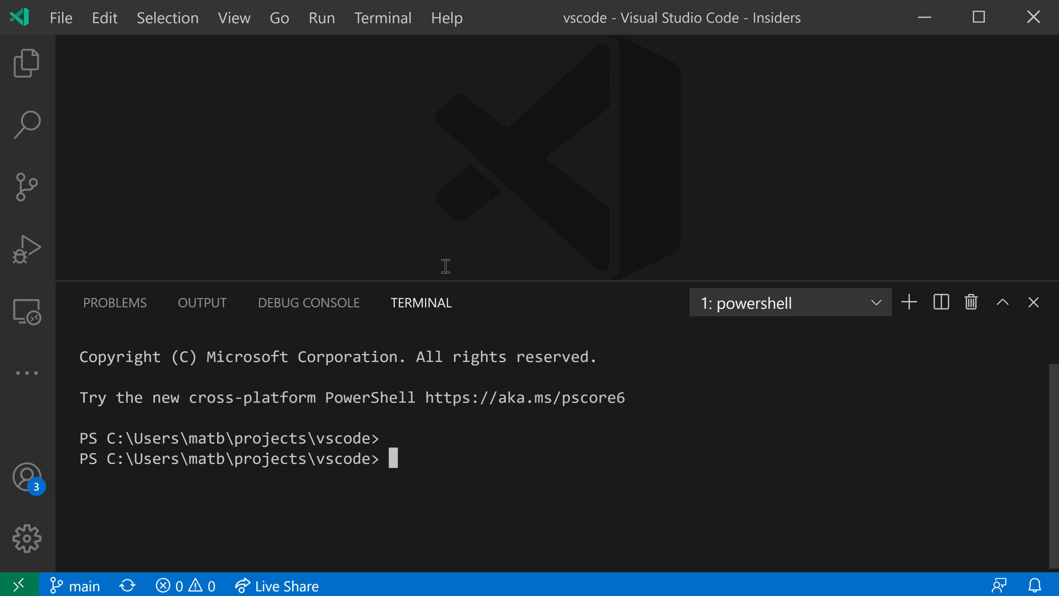
- Launch a new Command Prompt terminal from the terminal dropdown
left_click(876, 301)
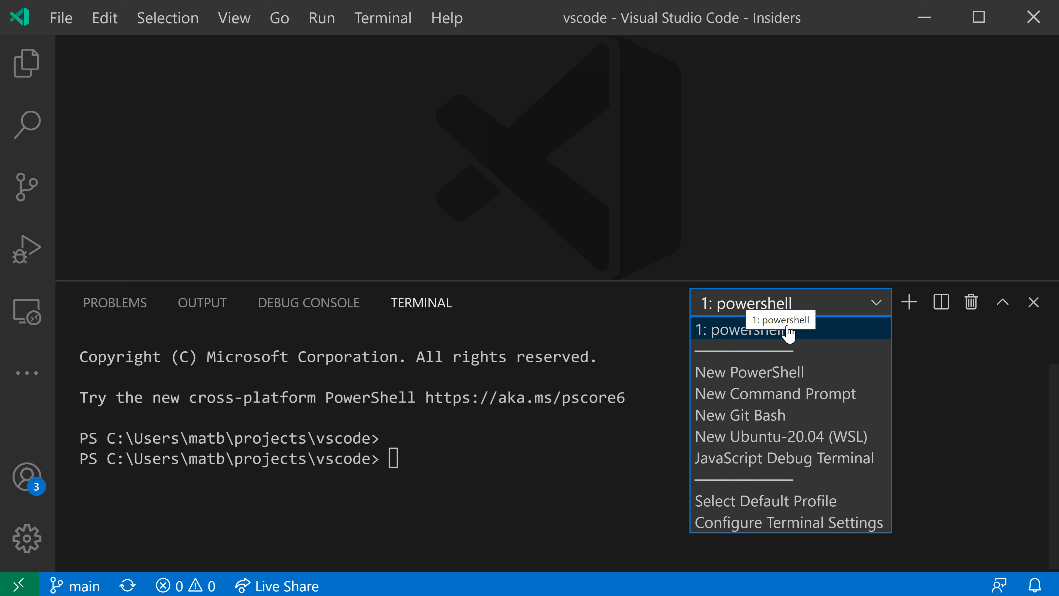
mouse_move(778, 379)
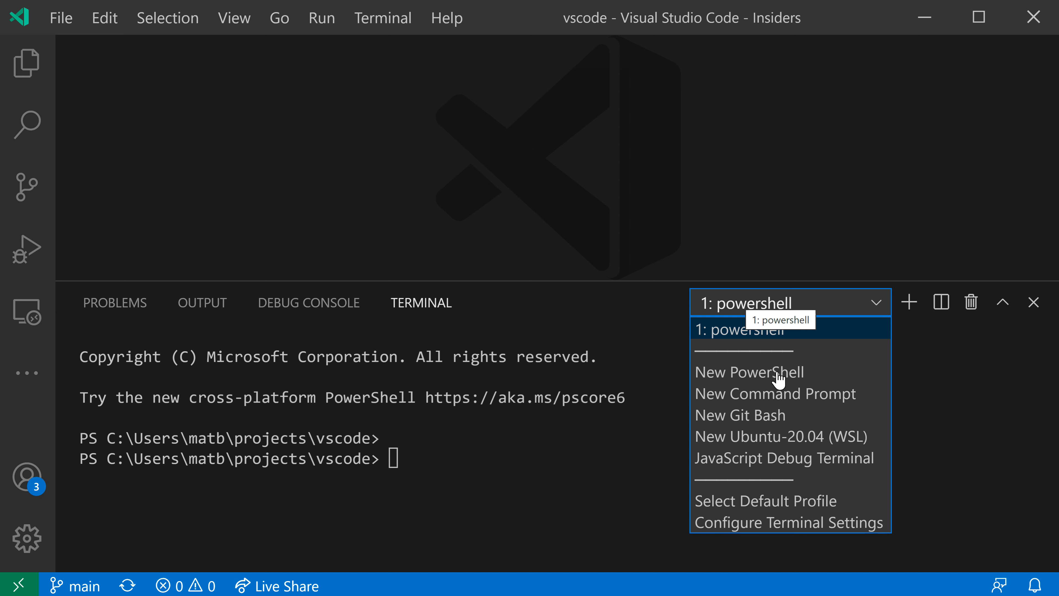
mouse_move(825, 387)
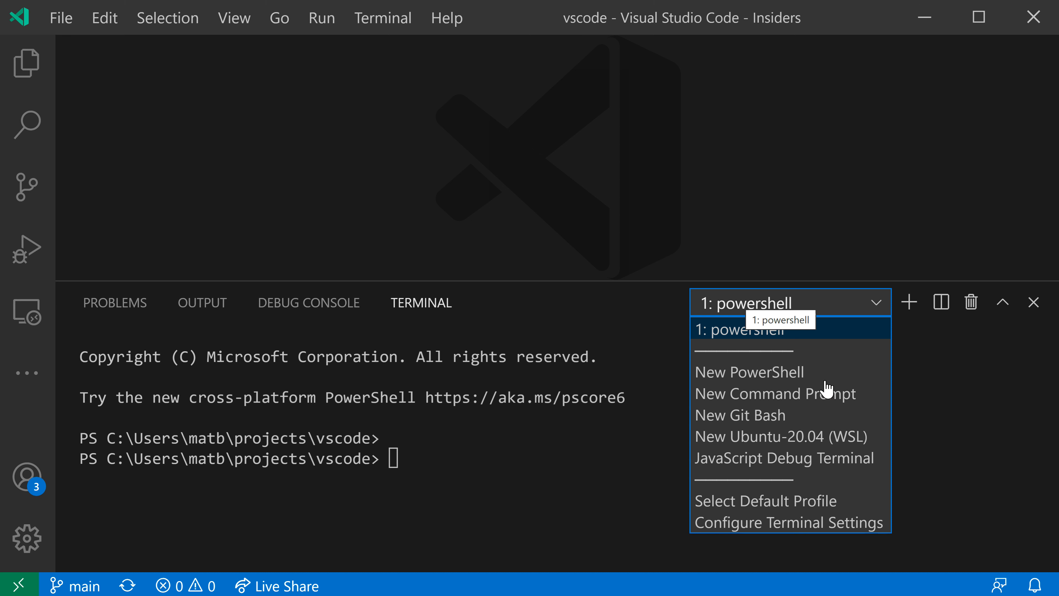
mouse_move(887, 379)
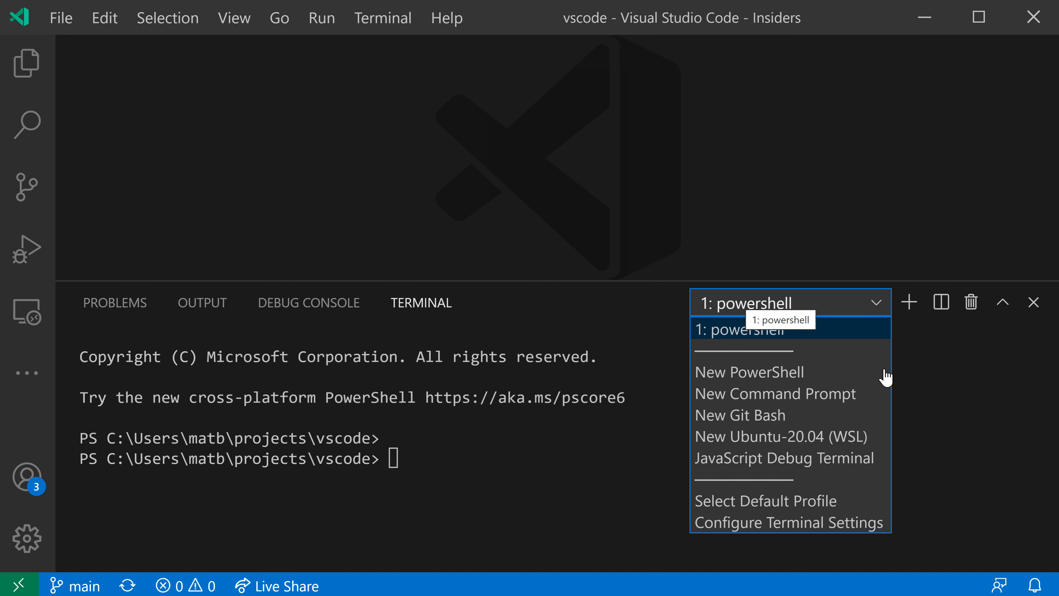
mouse_move(878, 388)
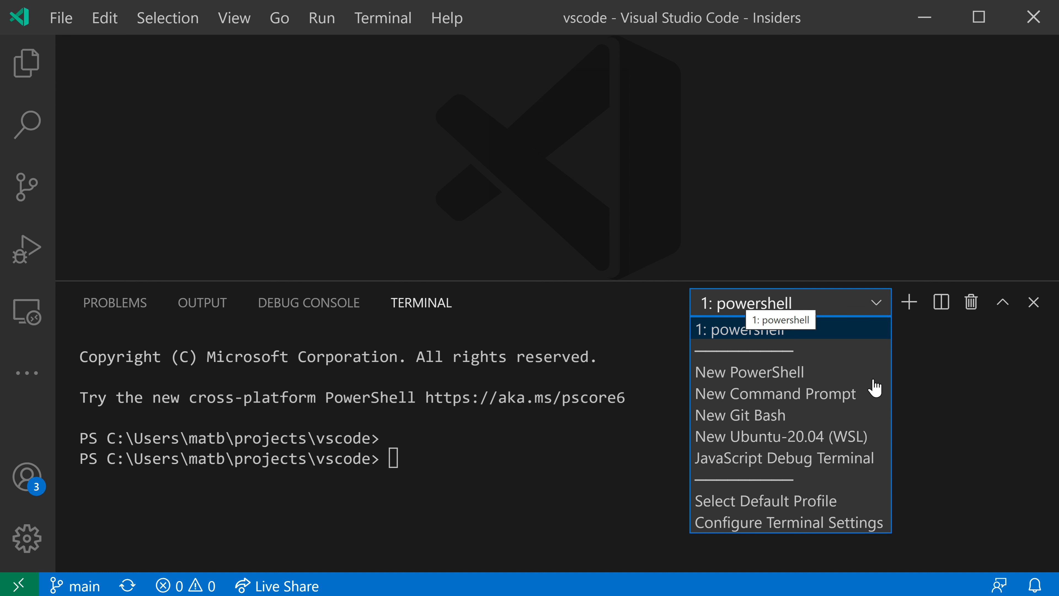
left_click(775, 394)
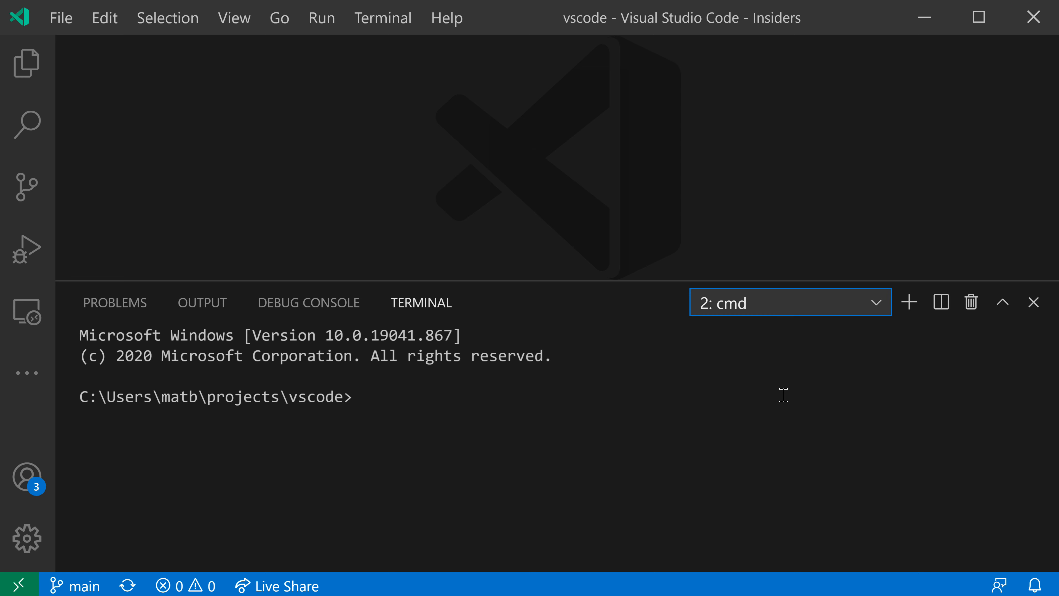
mouse_move(274, 408)
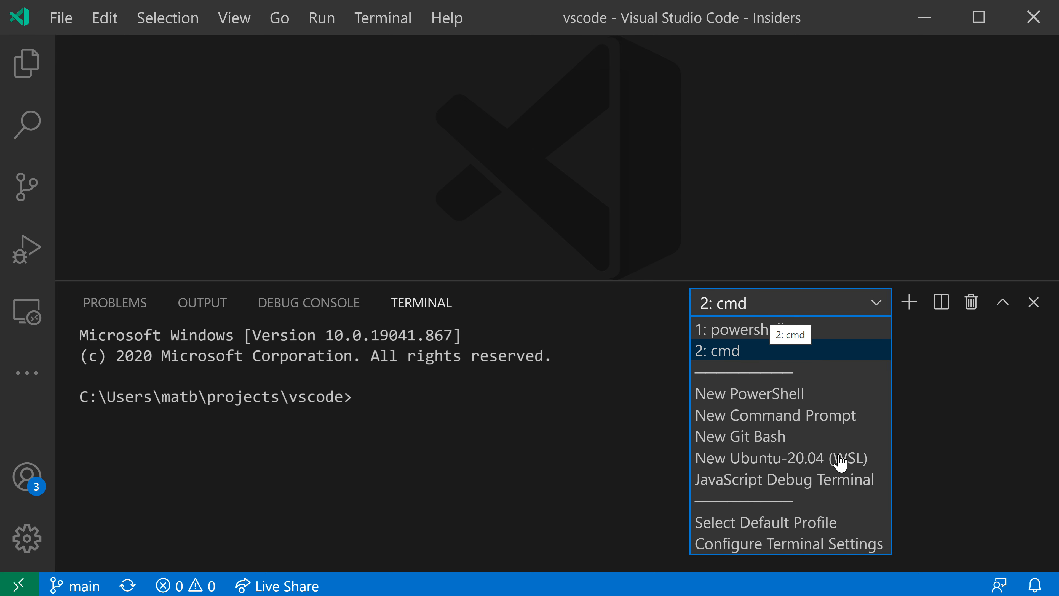
mouse_move(867, 465)
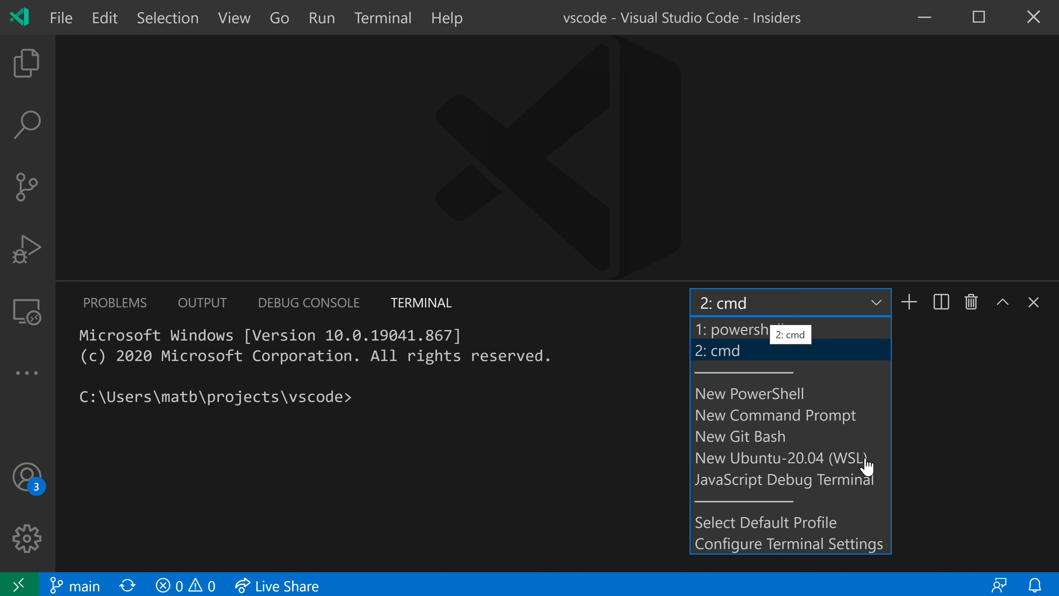
mouse_move(797, 451)
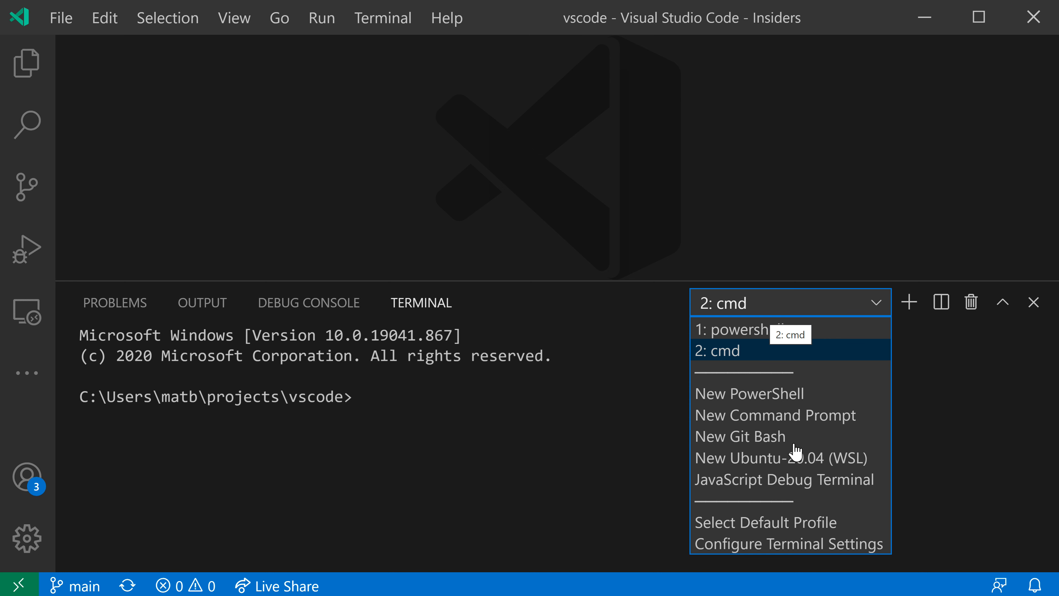
- Launch a new Git Bash terminal and begin searching terminal commands
left_click(739, 436)
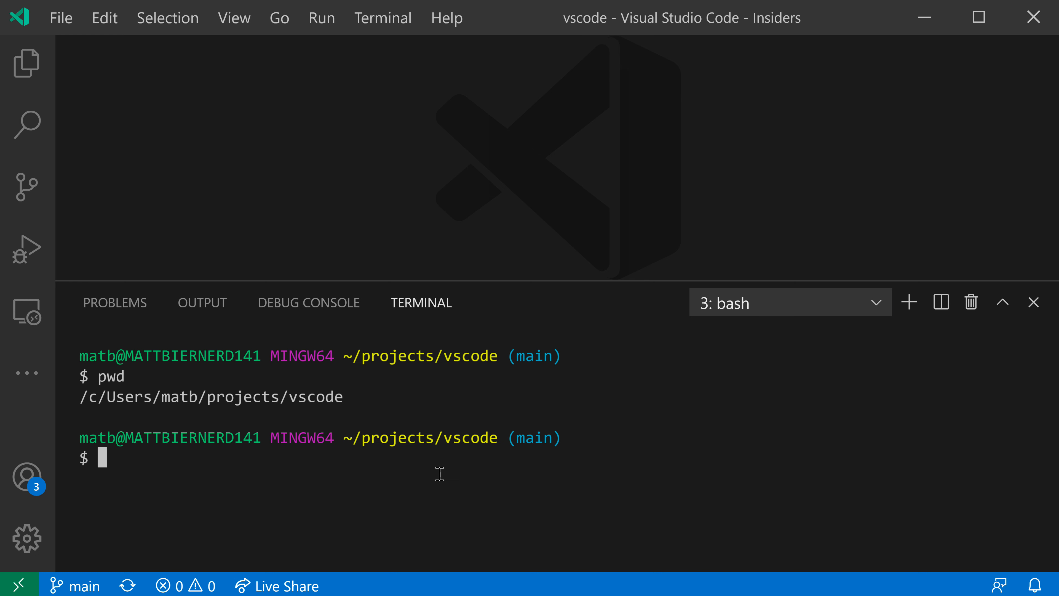
type("term")
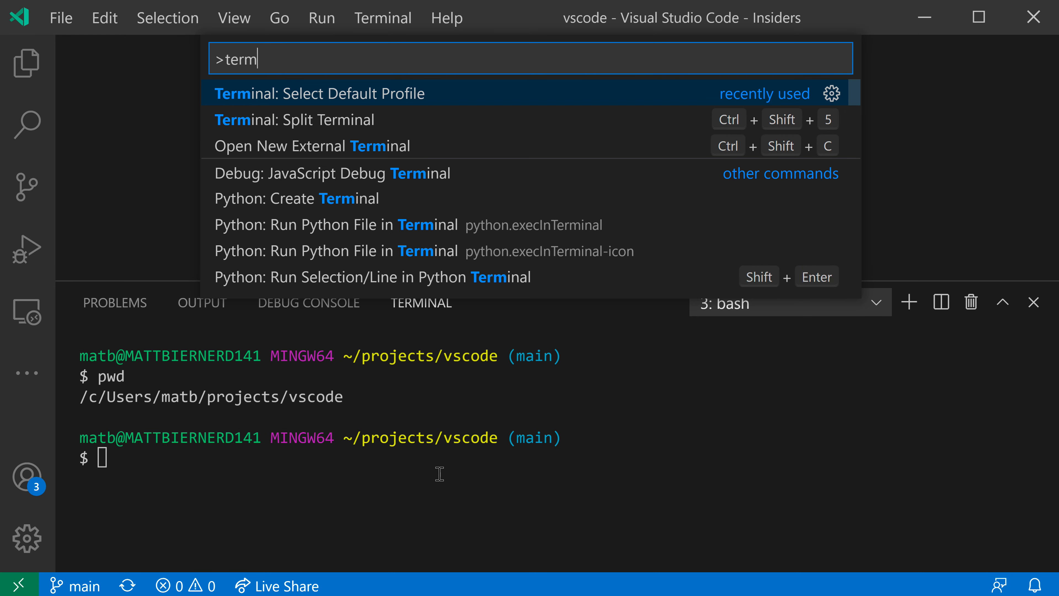
- From the default profile picker, create a PowerShell-based profile named My PowerShell
type("inal profil")
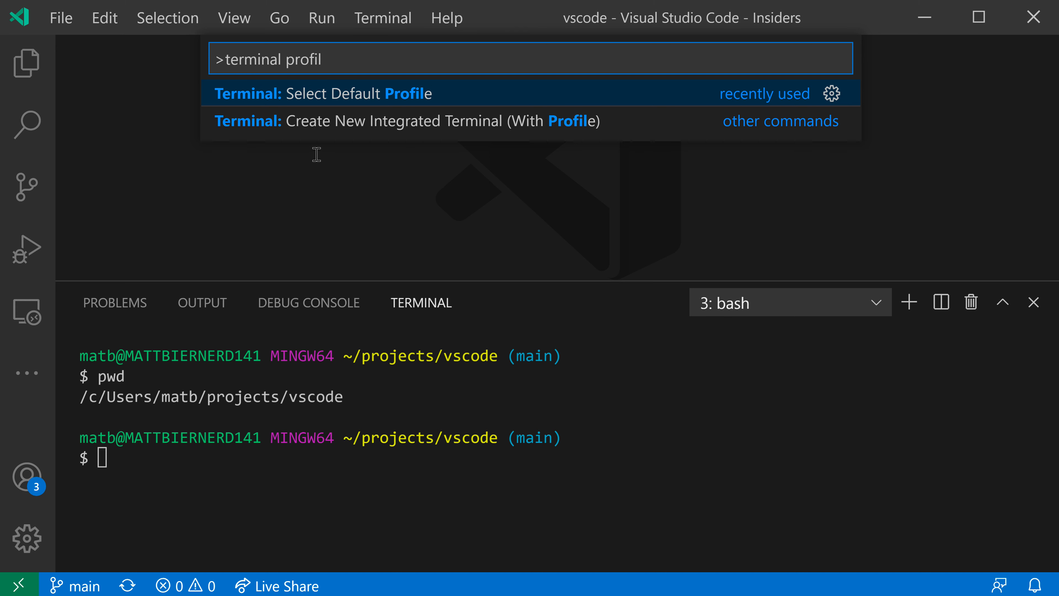
left_click(323, 93)
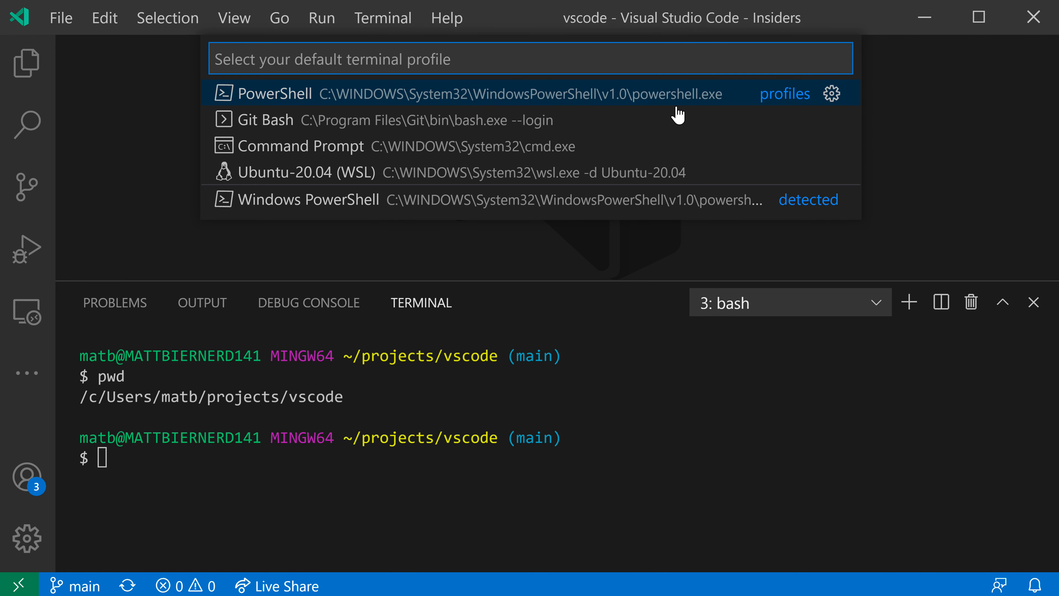
mouse_move(407, 67)
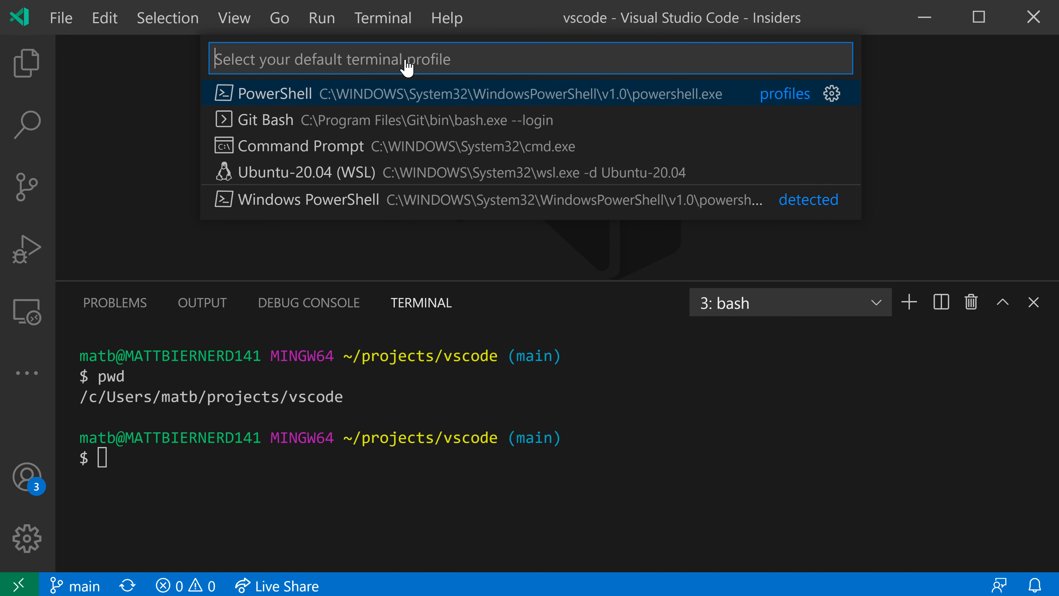
mouse_move(382, 88)
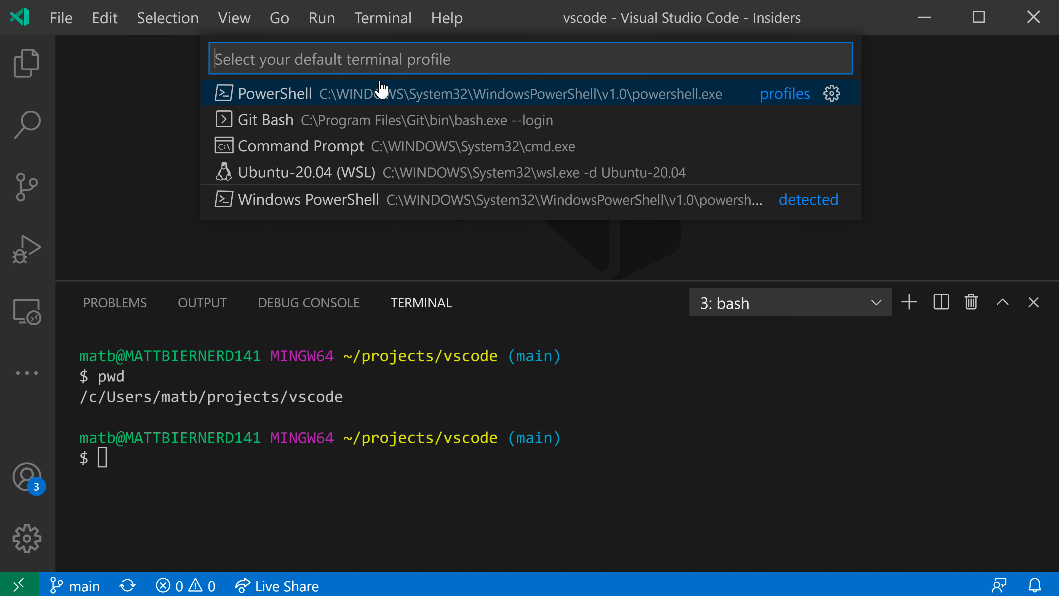
mouse_move(611, 128)
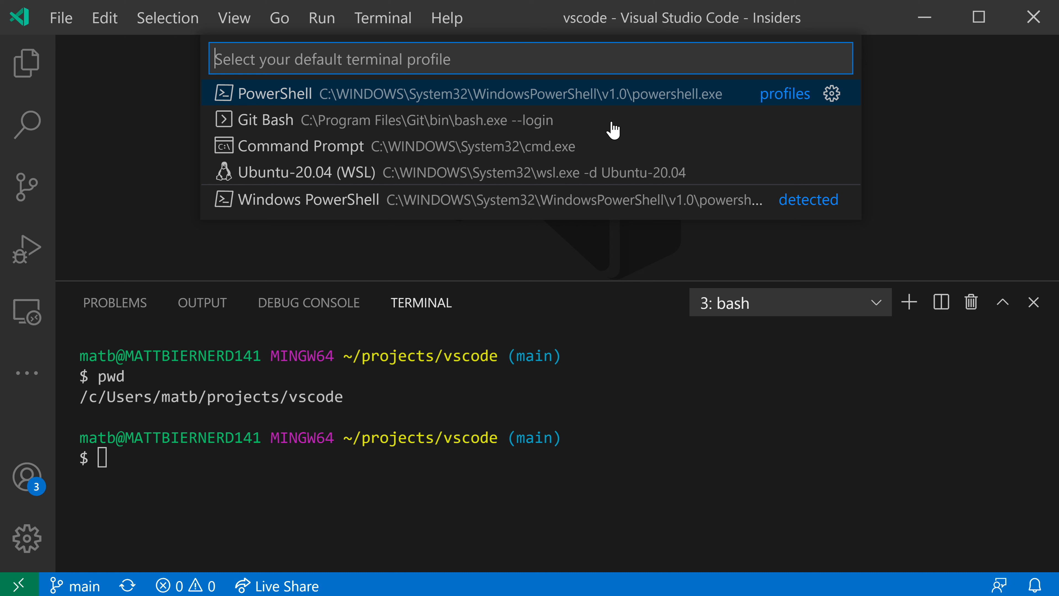
mouse_move(894, 331)
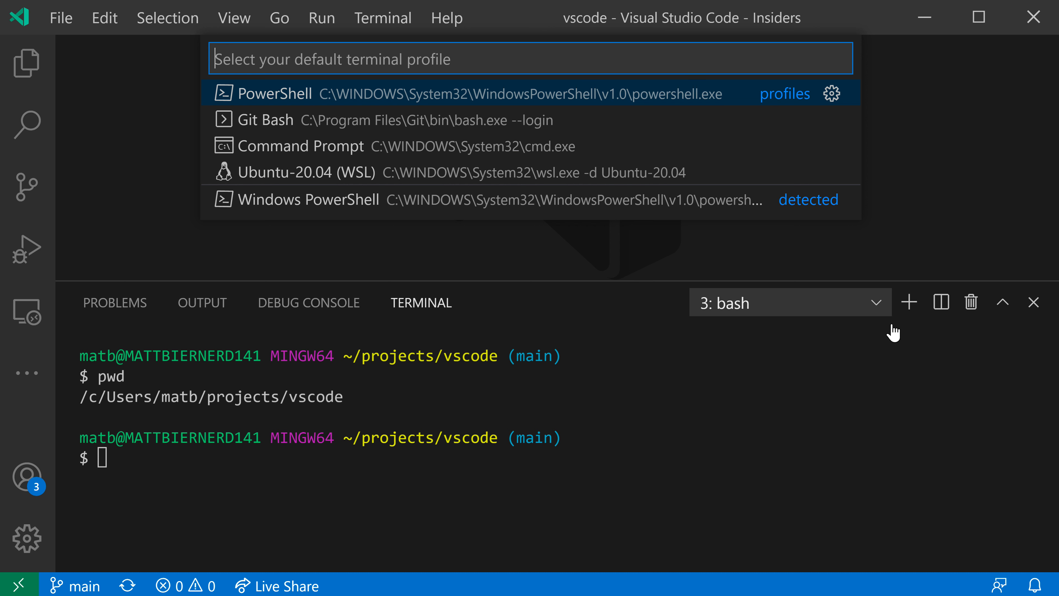
mouse_move(700, 188)
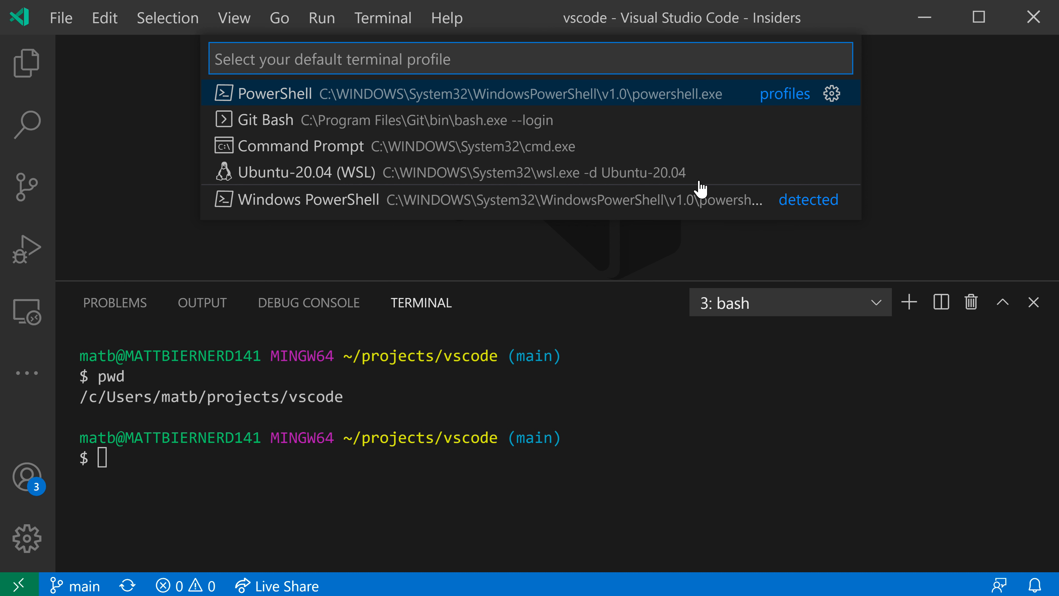
mouse_move(688, 108)
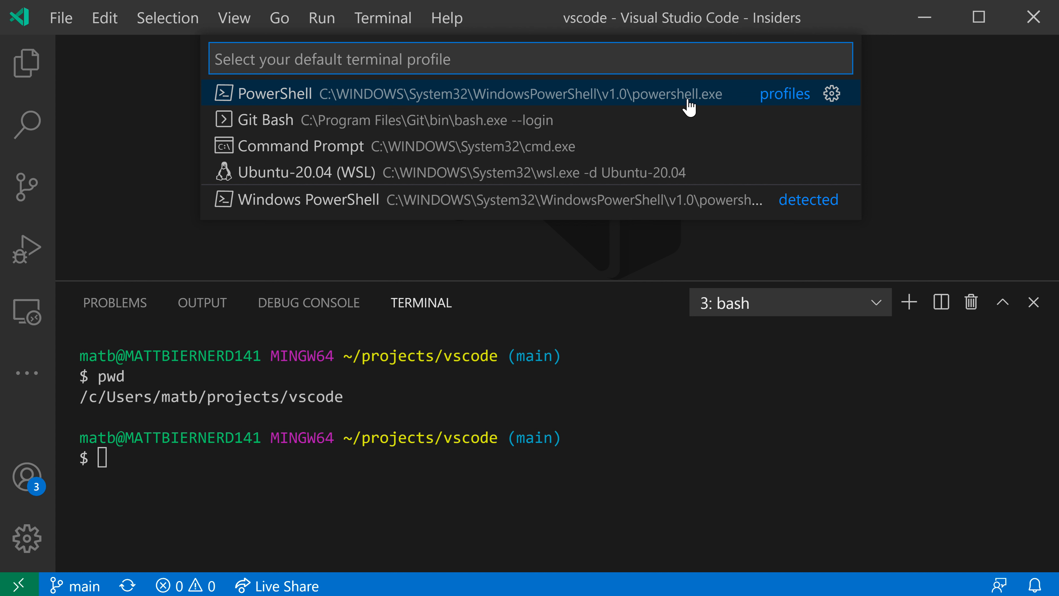
mouse_move(859, 108)
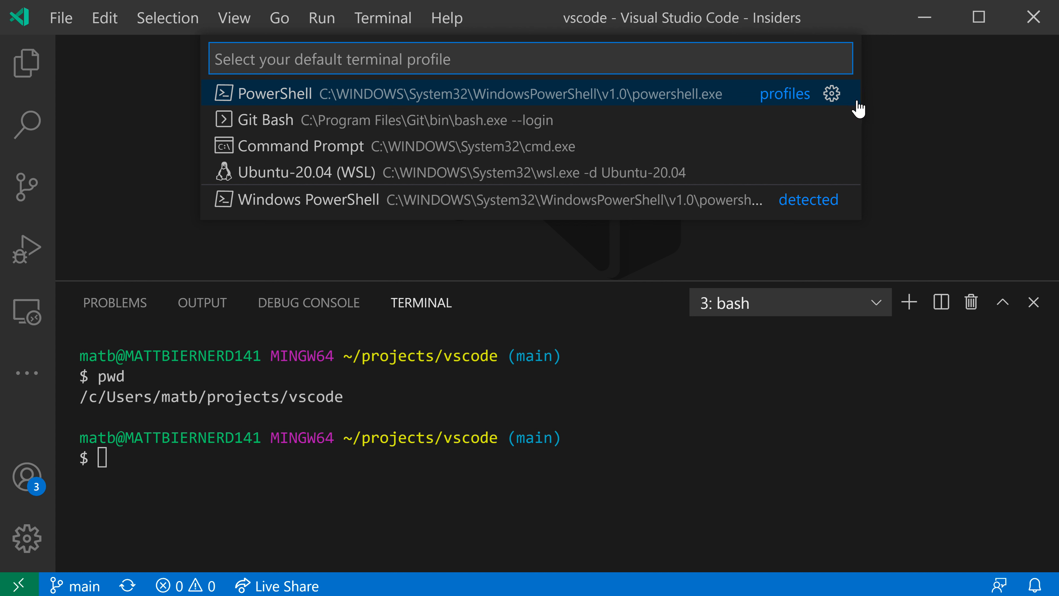
mouse_move(831, 95)
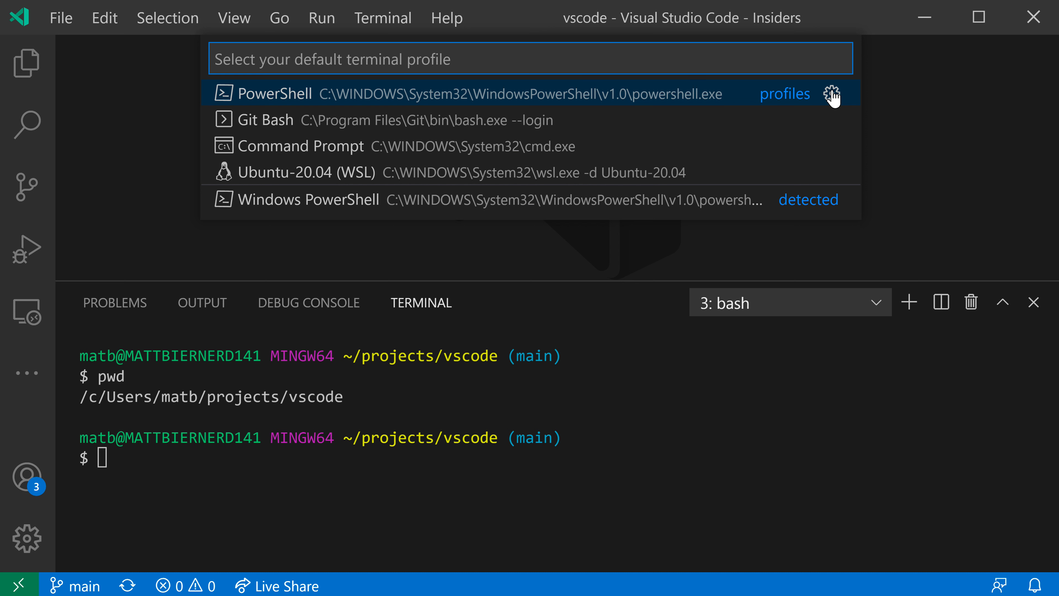
left_click(832, 93)
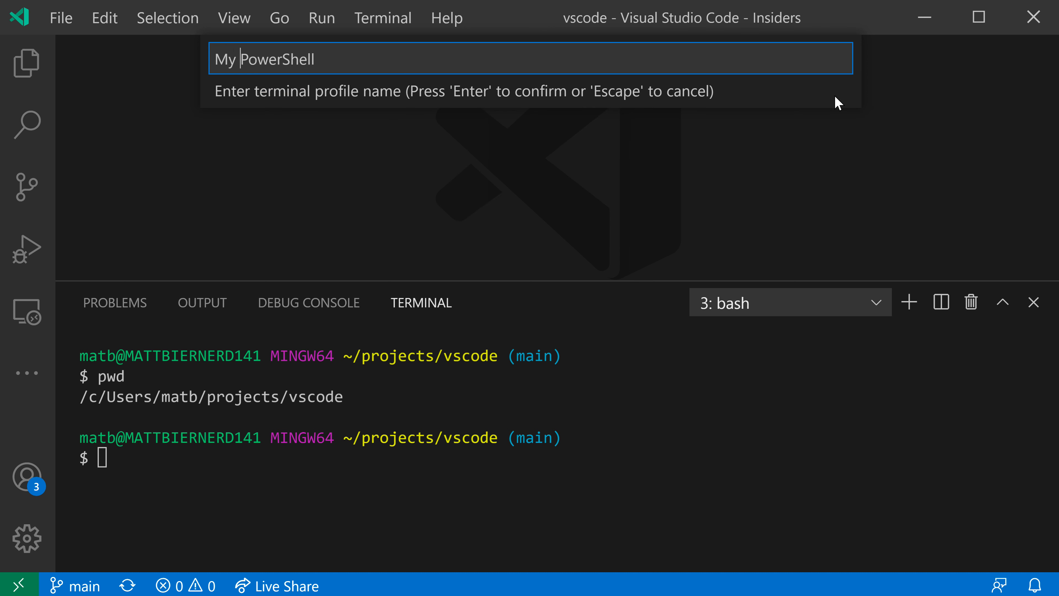
key("Escape")
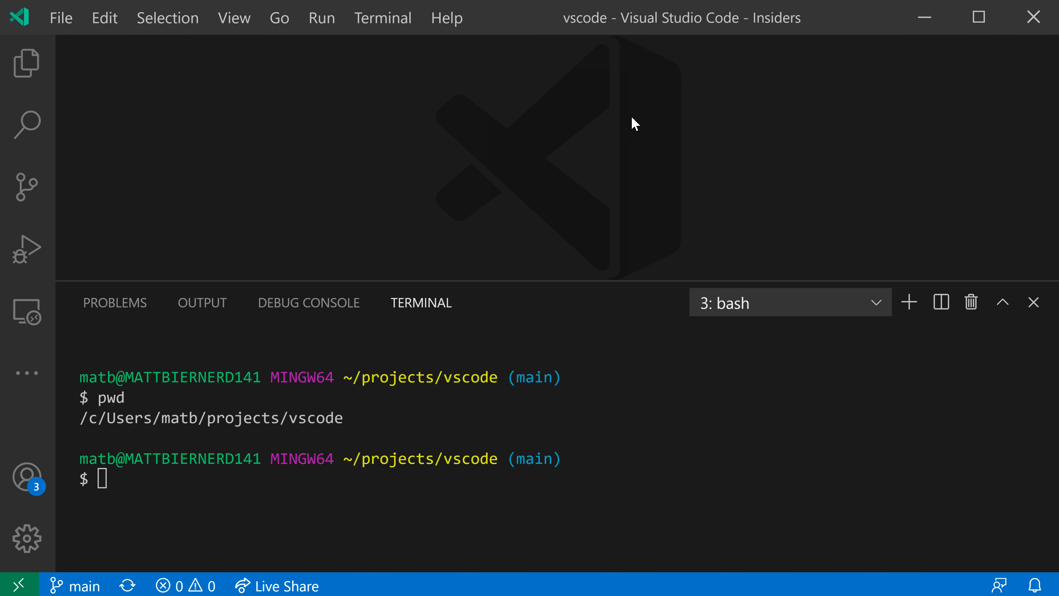
- Show the My PowerShell profile with its powershell.exe path in settings.json
left_click(873, 302)
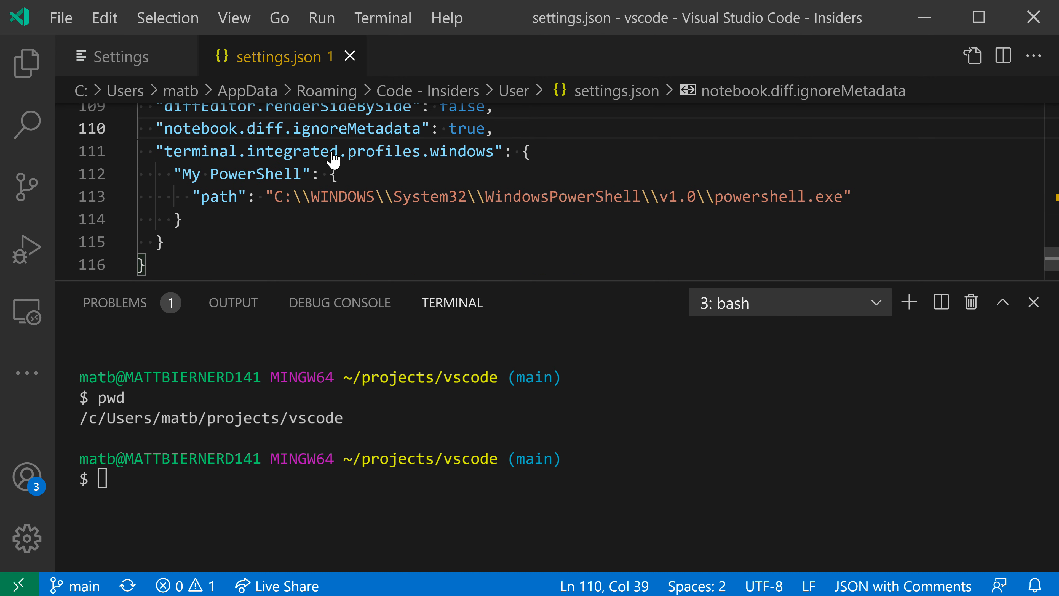
mouse_move(397, 277)
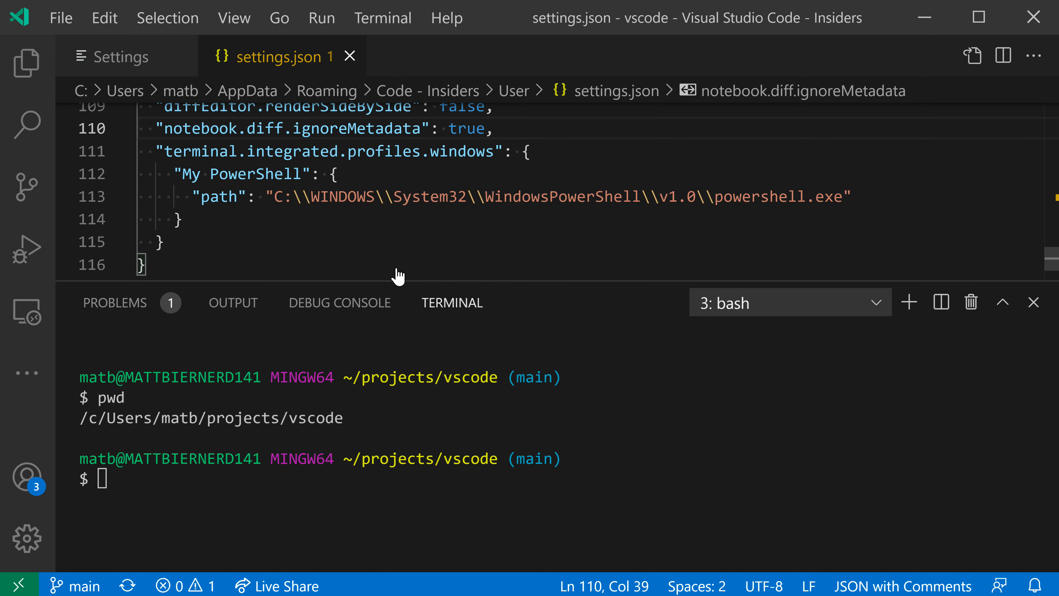
mouse_move(269, 235)
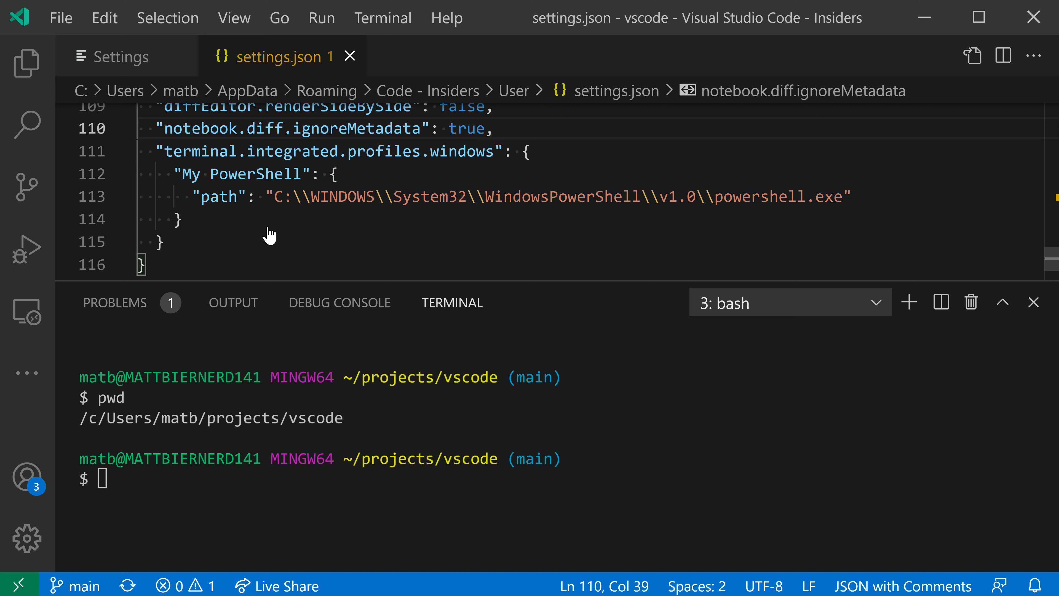
- Add "args": ["-NoLogo"] to the My PowerShell profile in settings.json
scroll("down", 3)
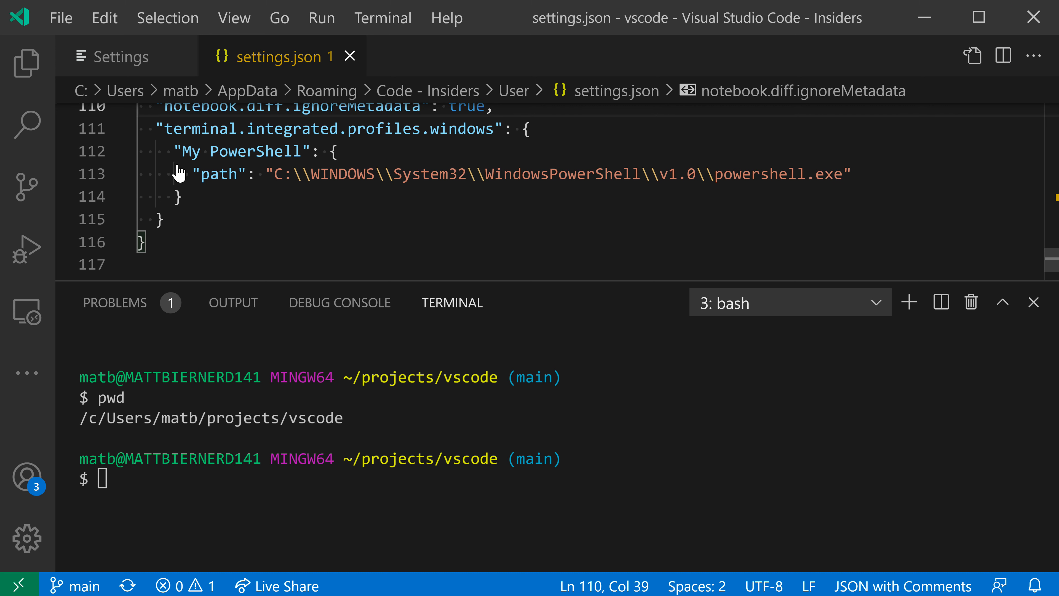
mouse_move(327, 207)
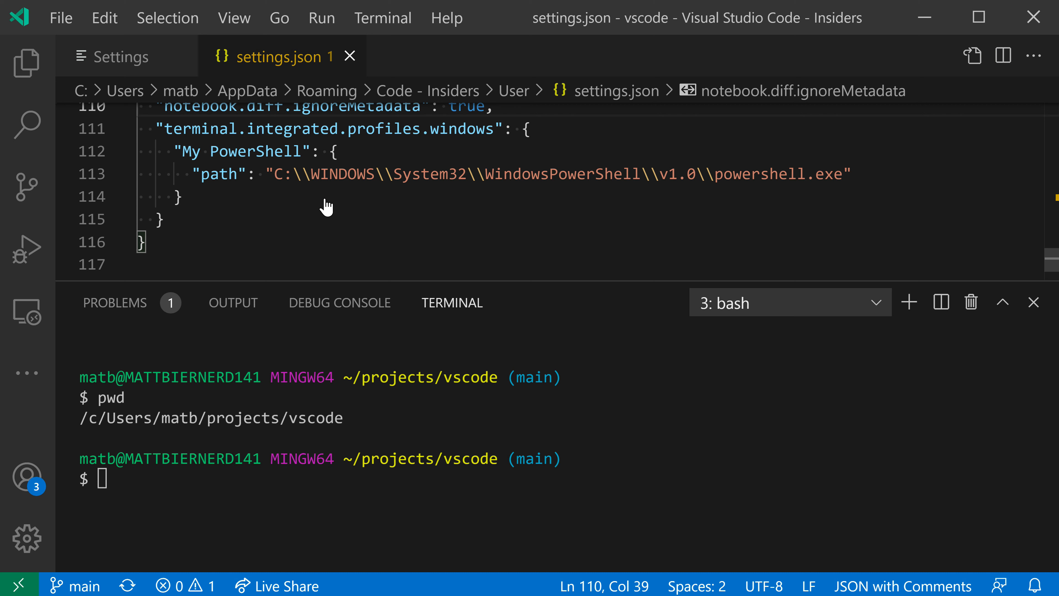
mouse_move(761, 196)
type(",")
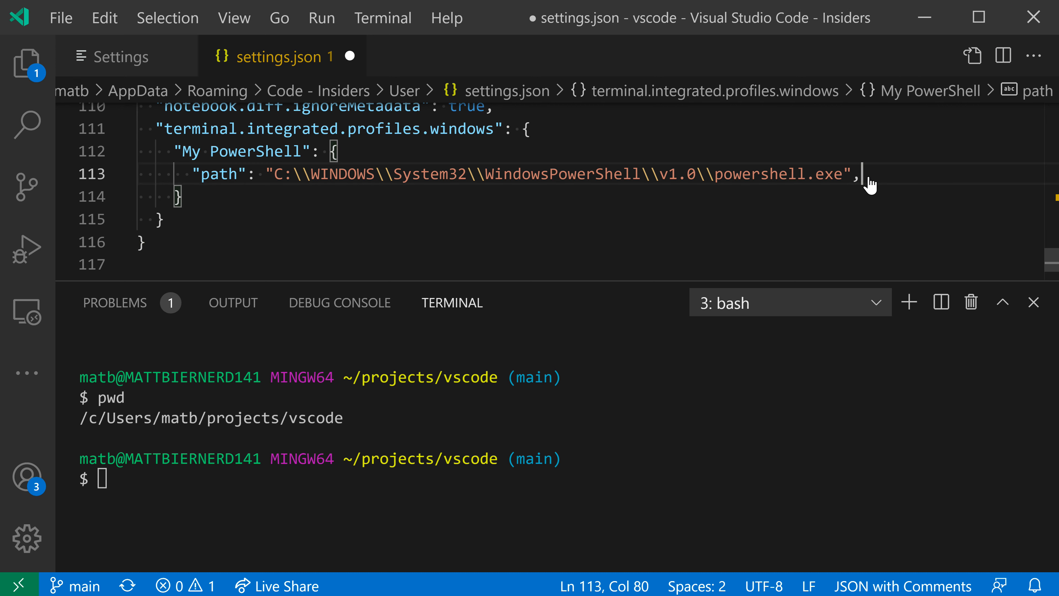
type("a")
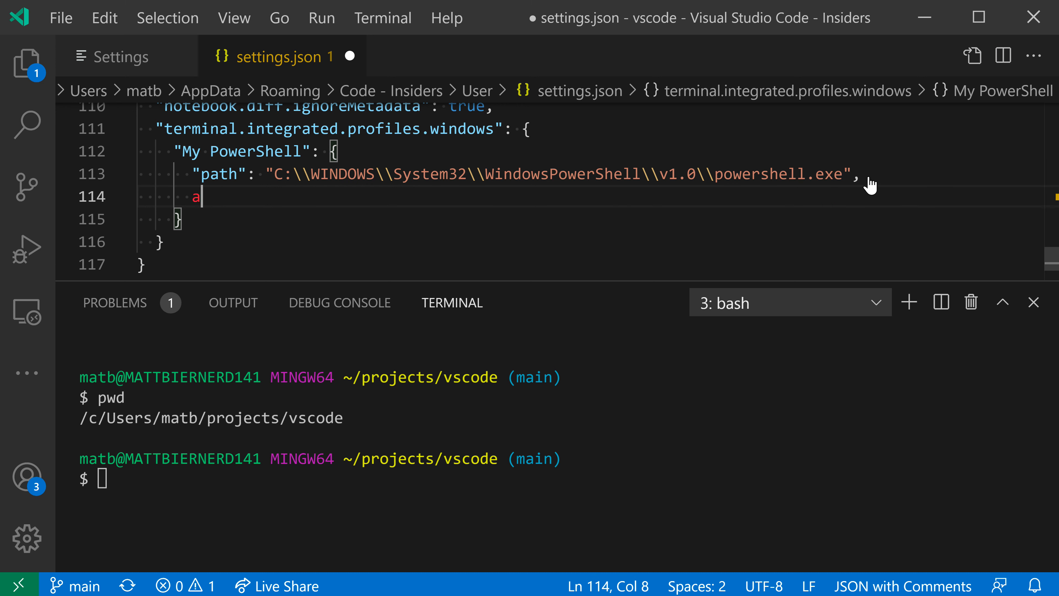
type("\"args\": []")
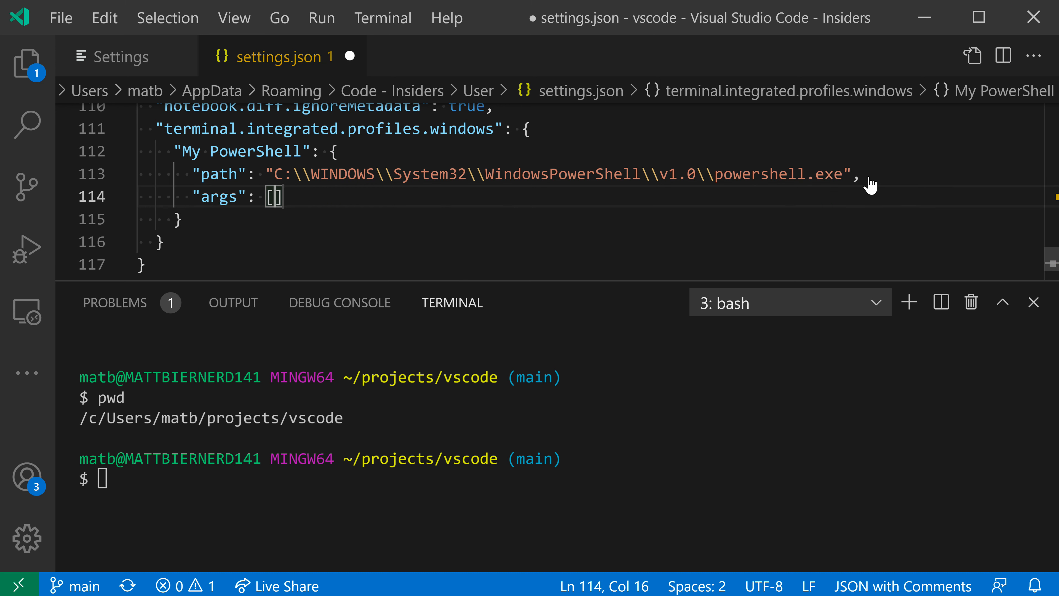
type("\"-NoLo\"")
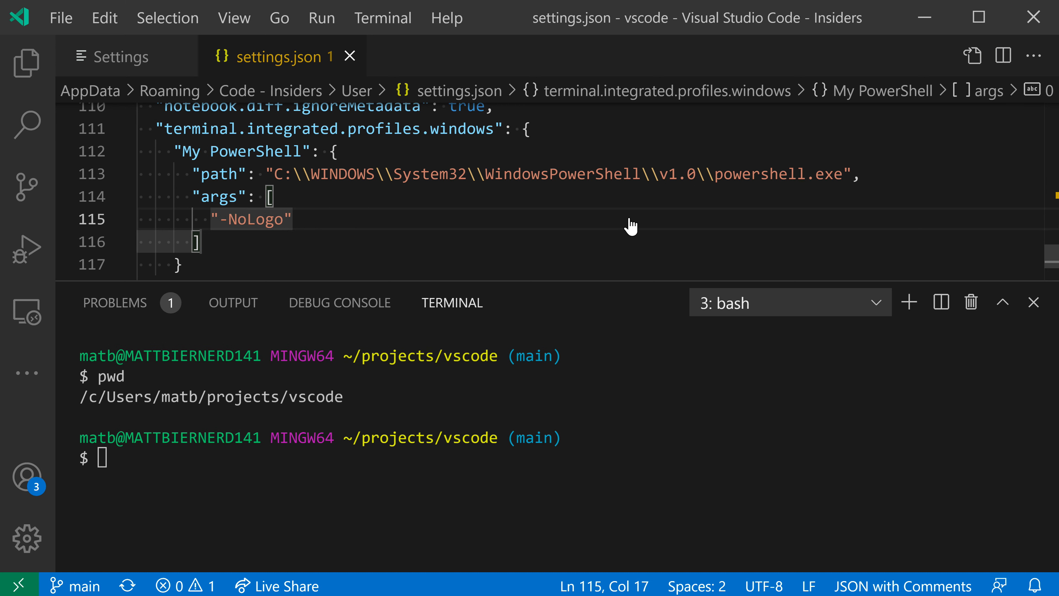
mouse_move(719, 218)
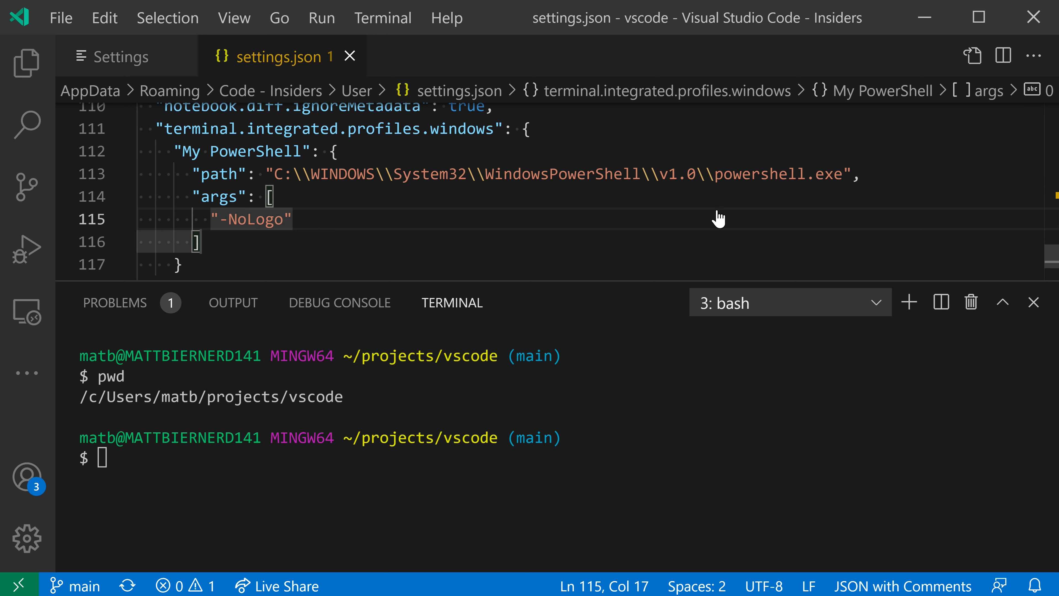
- Launch a new My PowerShell terminal that shows the prompt without the logo banner
left_click(787, 302)
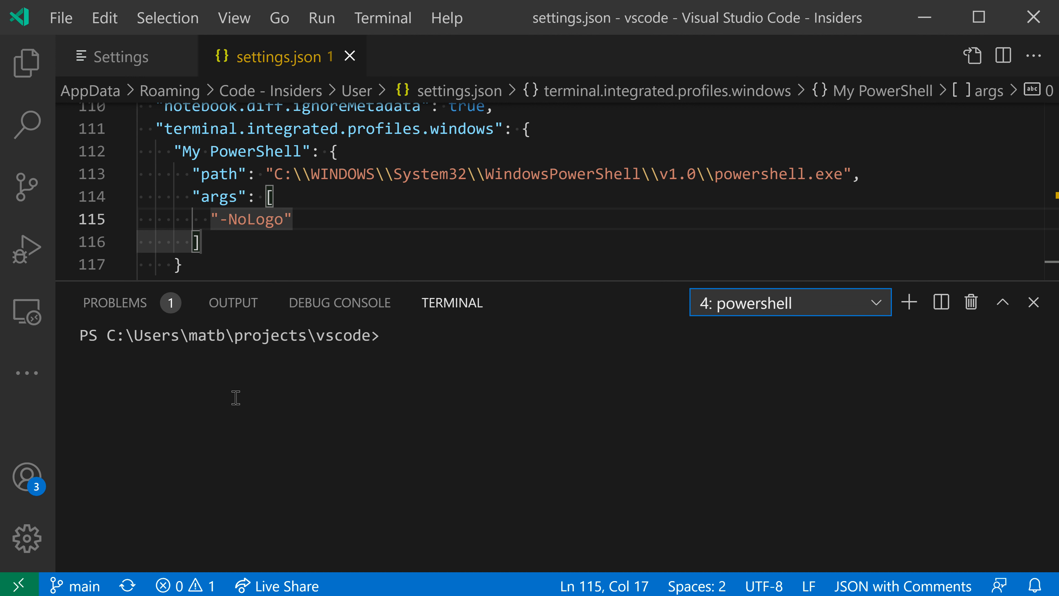
mouse_move(312, 408)
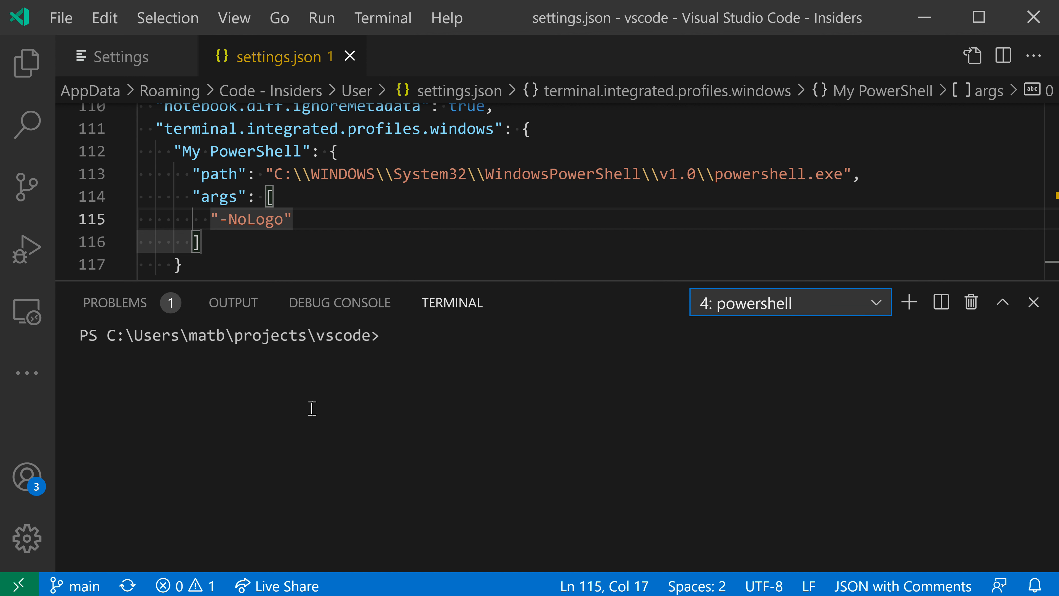